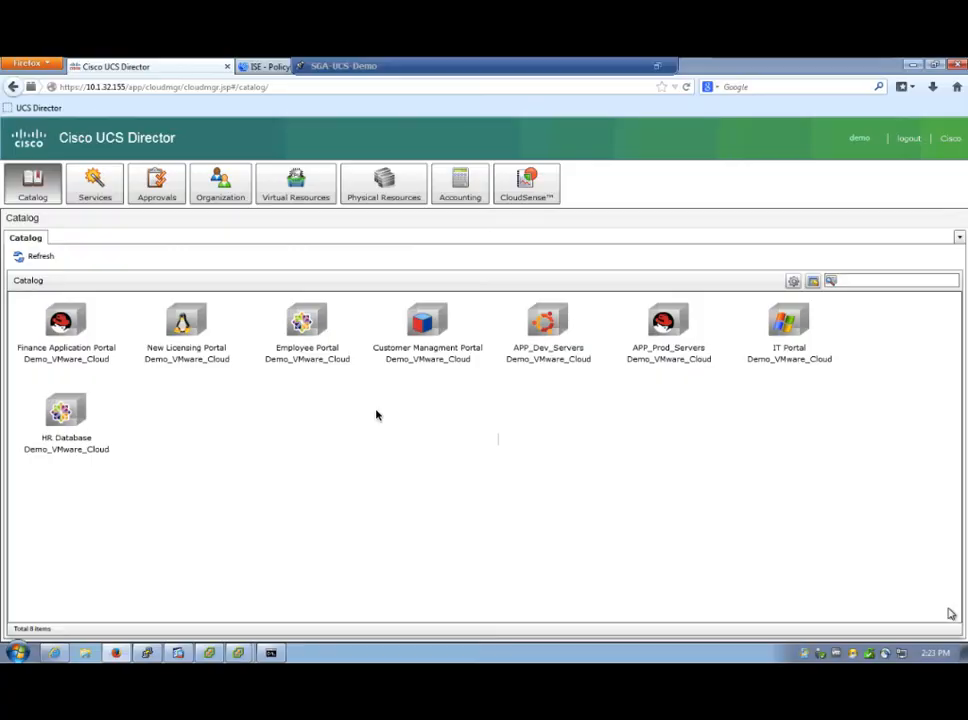
mouse_move(369, 418)
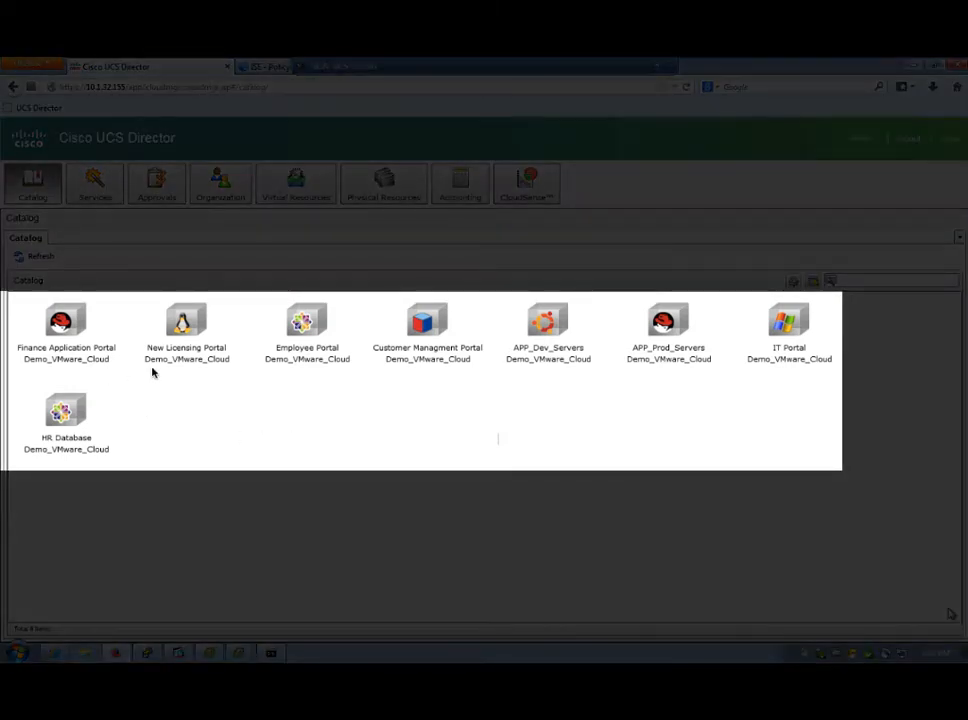
mouse_move(93, 433)
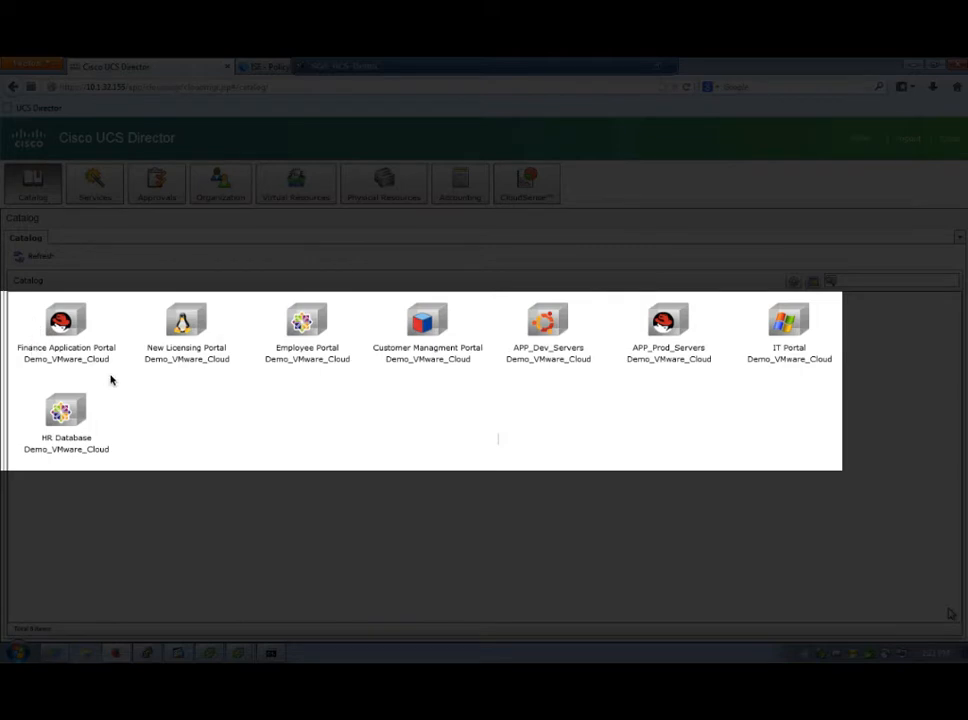
mouse_move(284, 340)
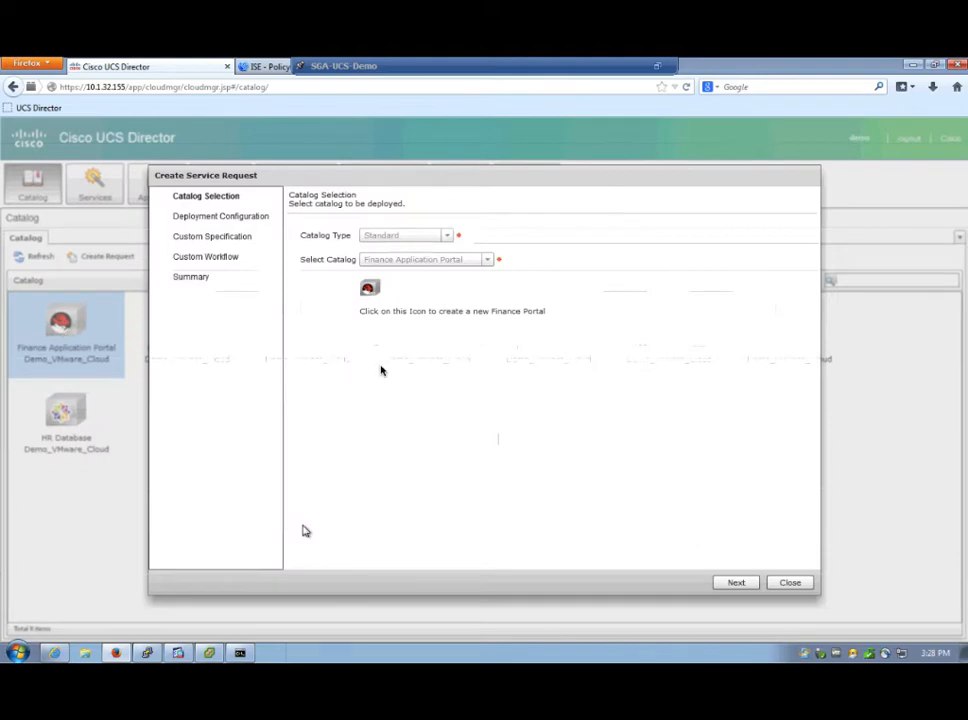
Step: Submit the Finance Application Portal request, keeping 1 CPU core and 128 MB memory defaults
click(736, 582)
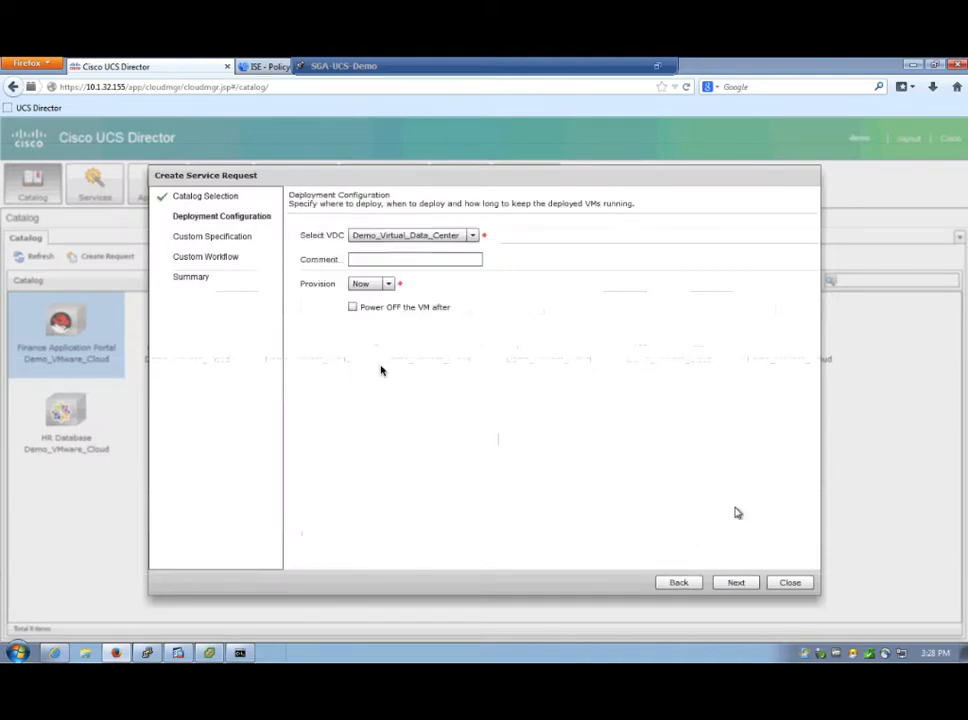
click(736, 582)
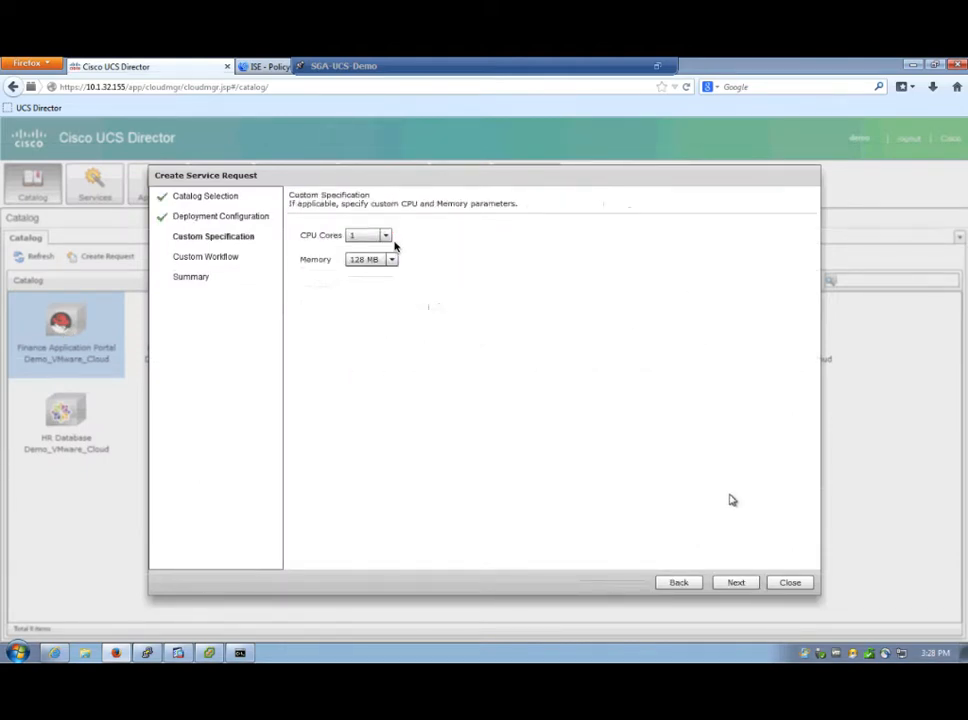
click(736, 582)
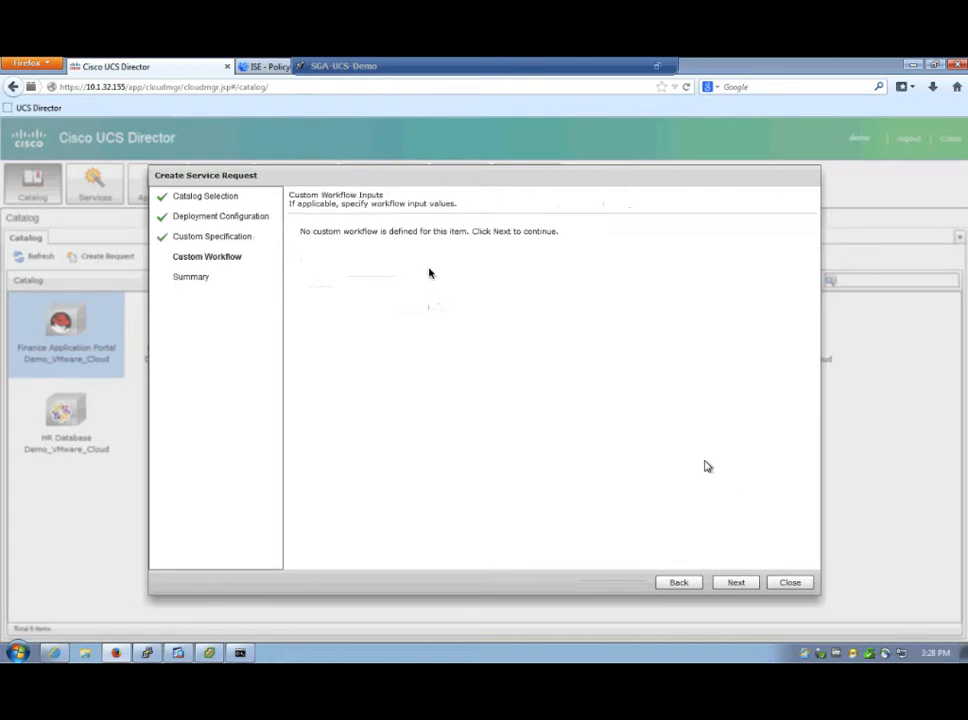
click(736, 582)
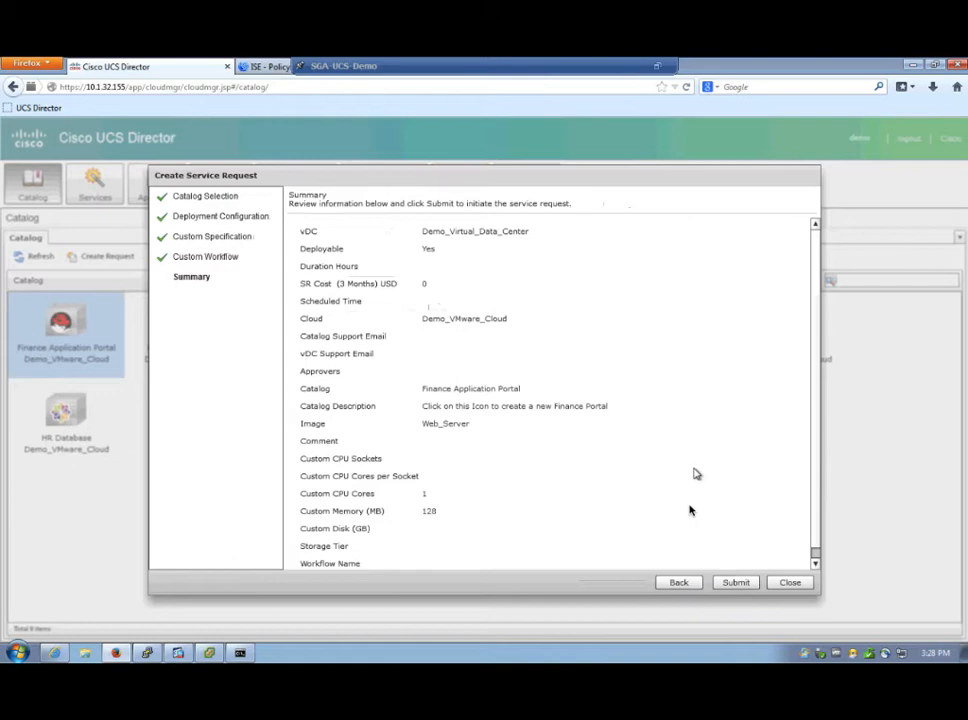
click(735, 582)
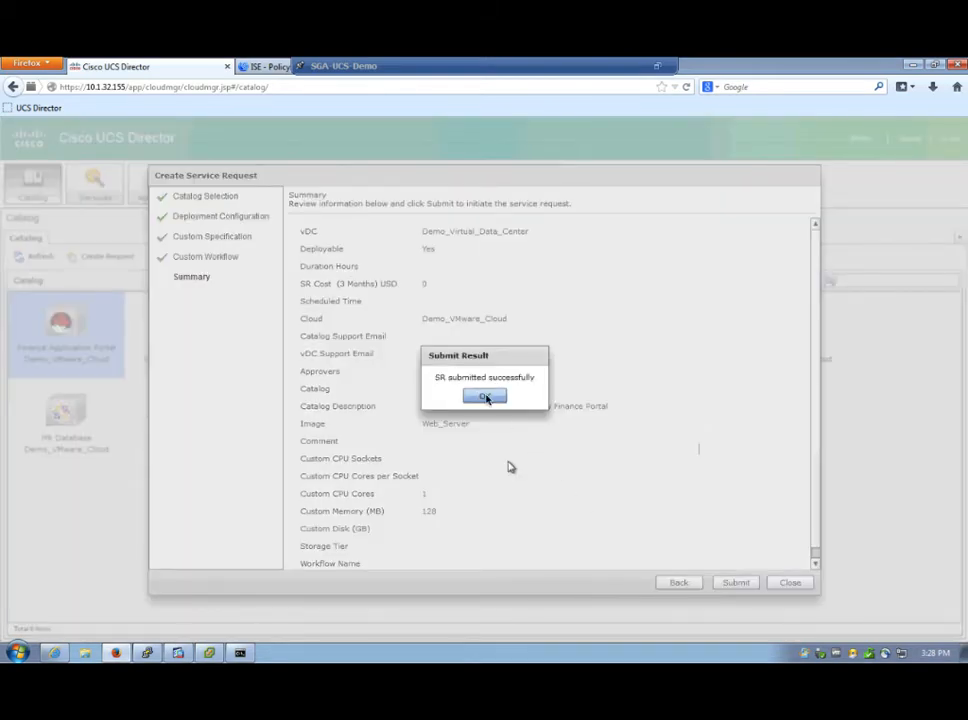
click(484, 396)
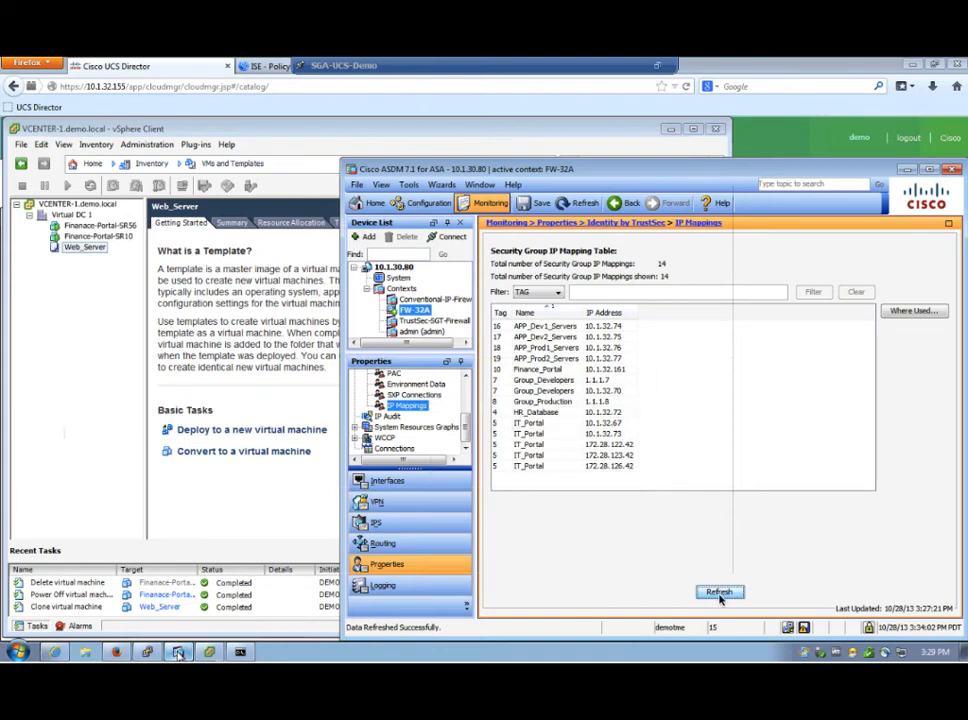
Step: Refresh the Security Group IP Mapping Table to show Finance_Portal at 10.1.32.161
click(718, 591)
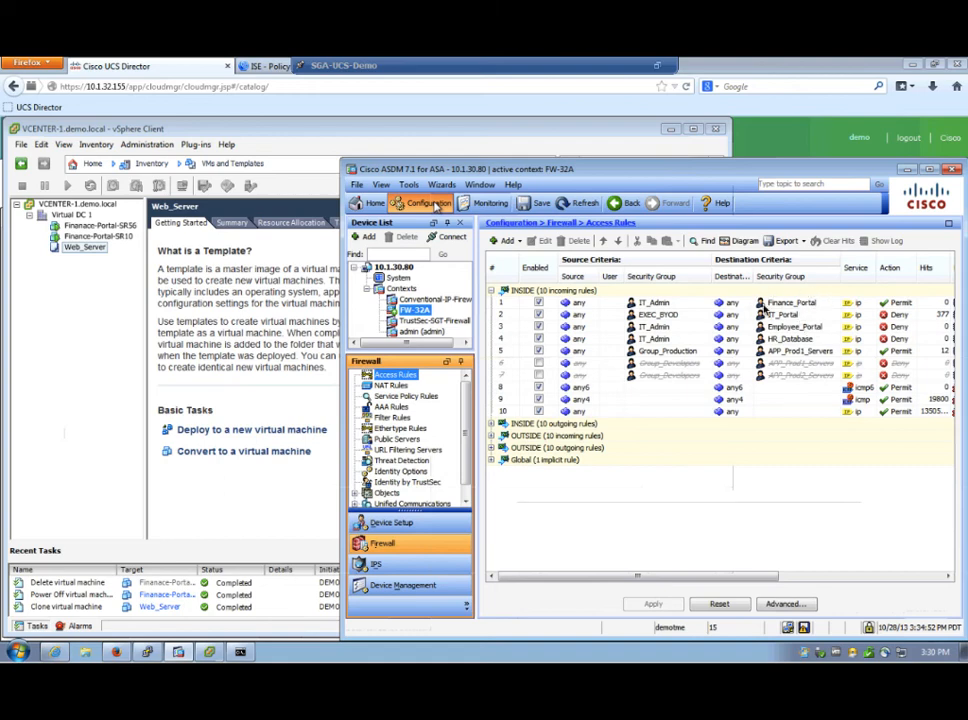
mouse_move(818, 310)
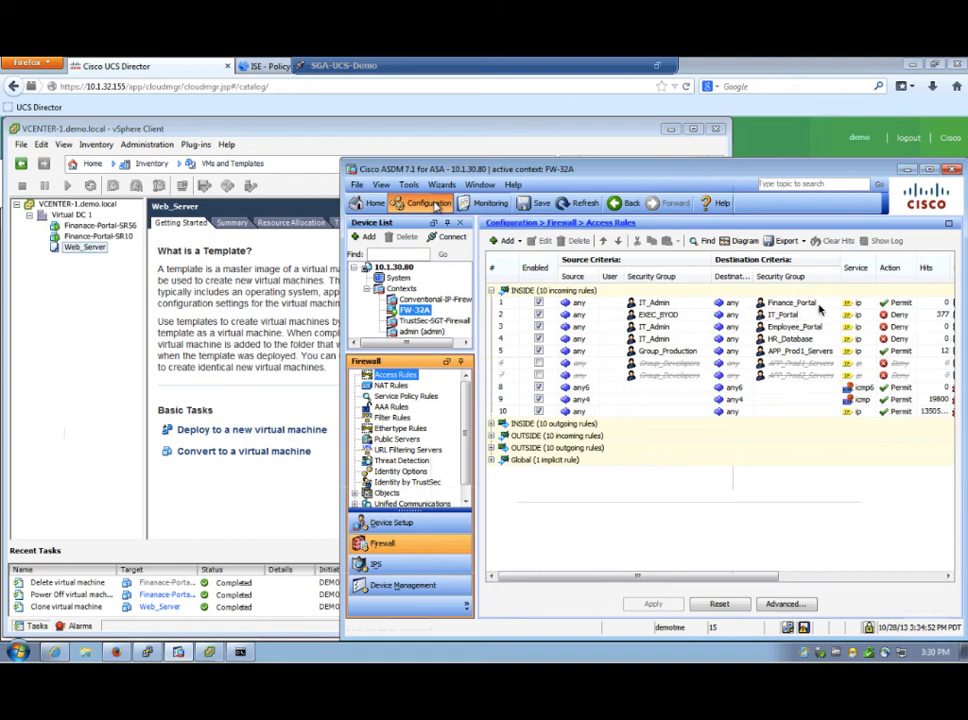